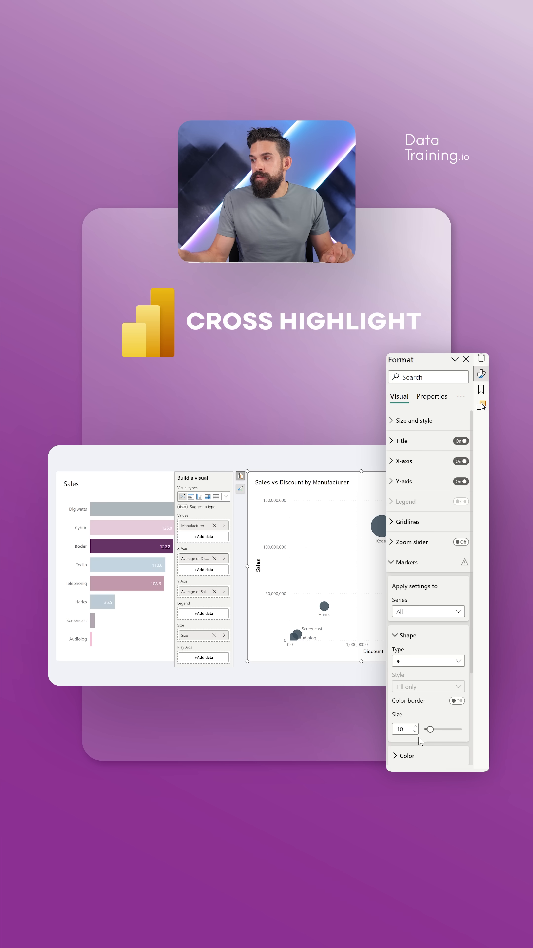
- Deselect the scatter plot so both charts show as plain report visuals
left_click(416, 732)
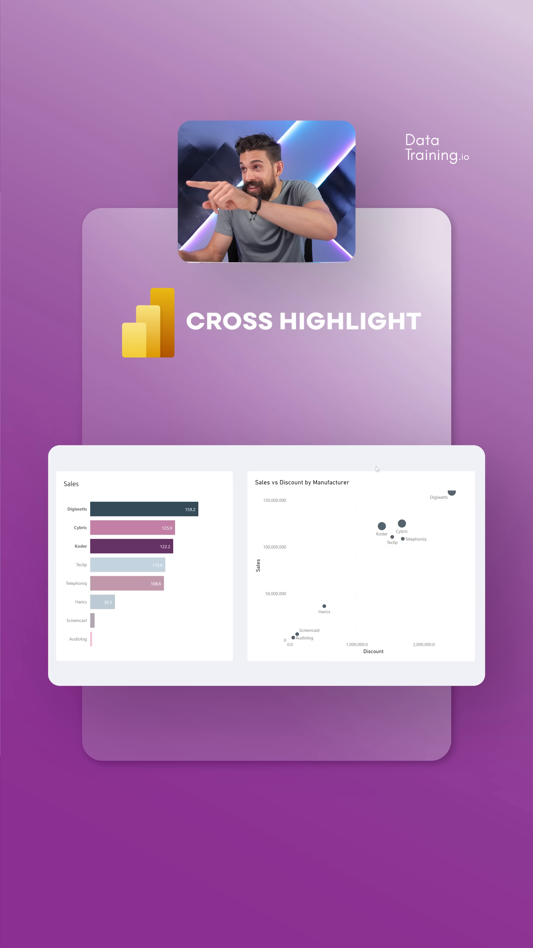
mouse_move(450, 493)
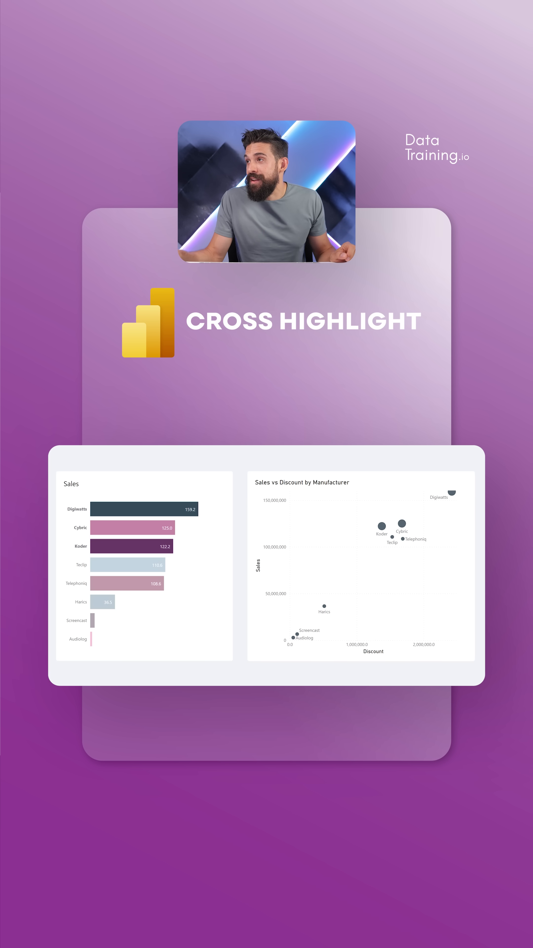
- Show the Markers > Color settings for the Sales vs Discount scatter plot
left_click(480, 378)
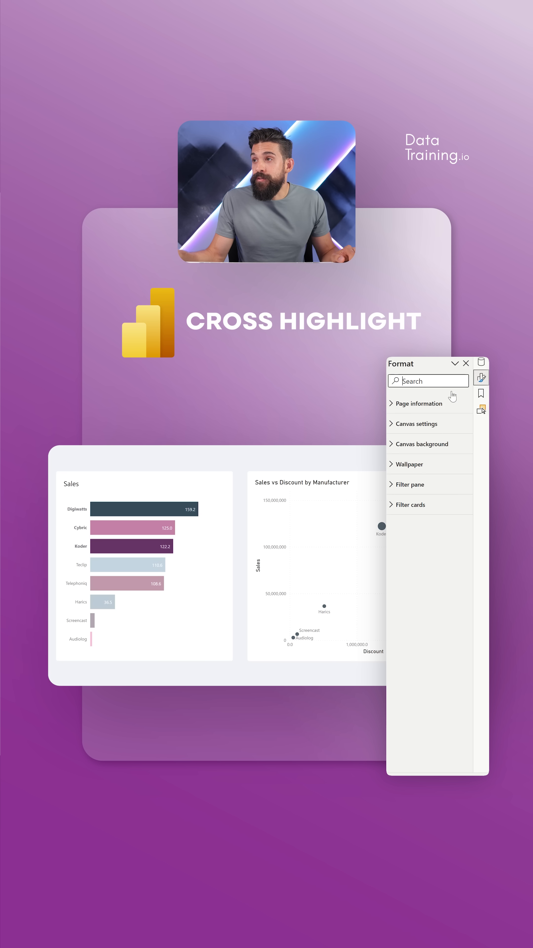
left_click(314, 563)
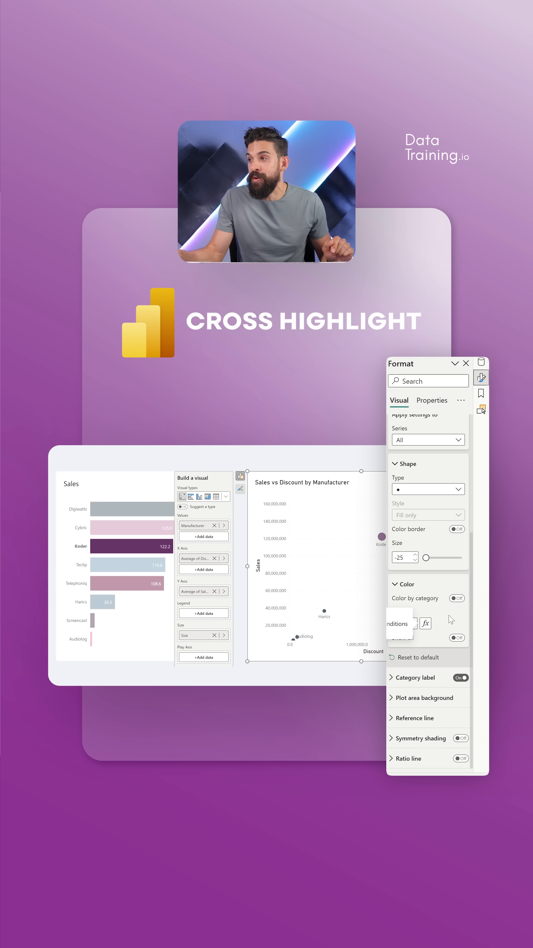
left_click(457, 598)
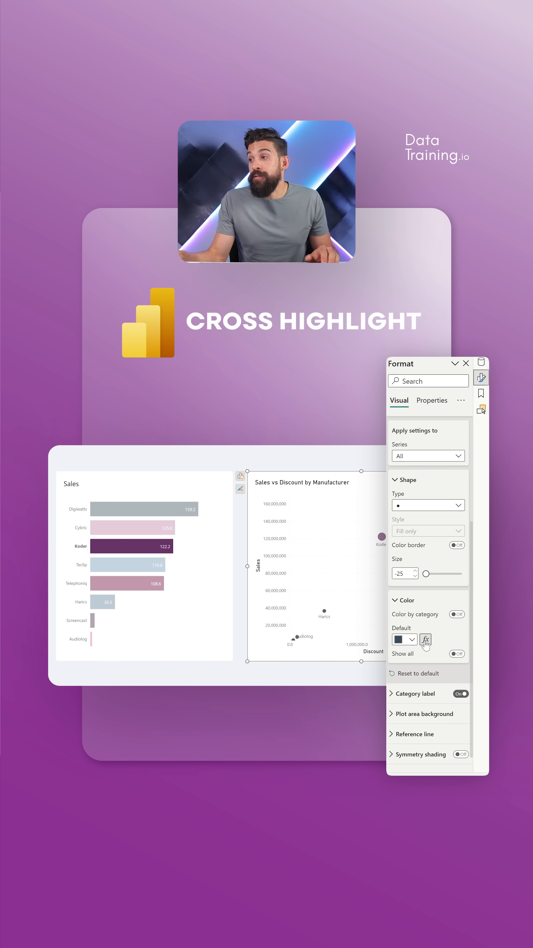
- Drive the marker colour by the colour measure found with 'cd' via conditional formatting
left_click(425, 639)
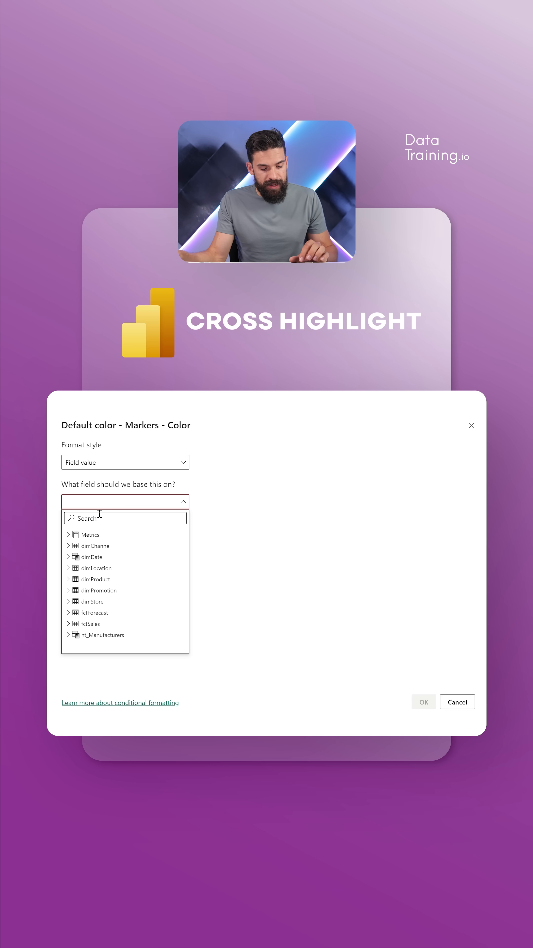
type("cd")
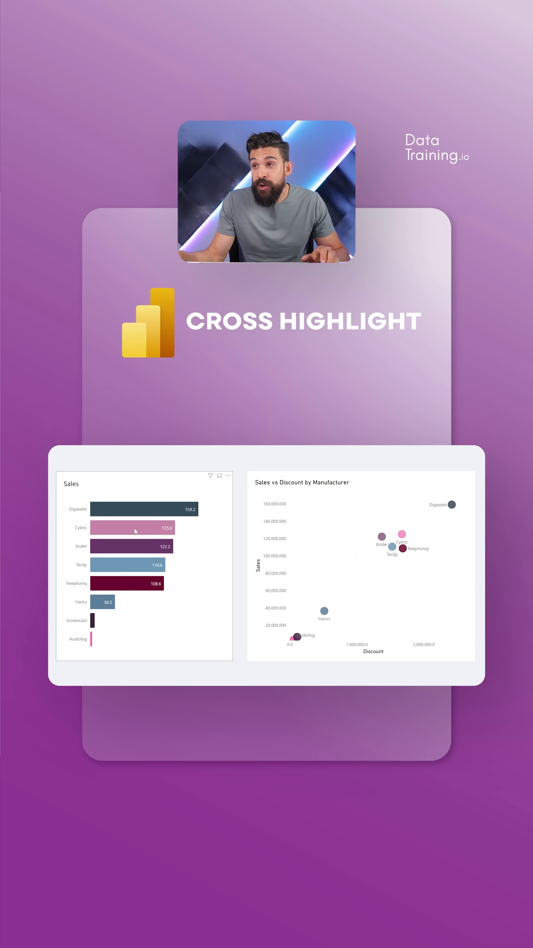
- Select the Cybric bar so its scatter point is emphasized and others dimmed
left_click(133, 527)
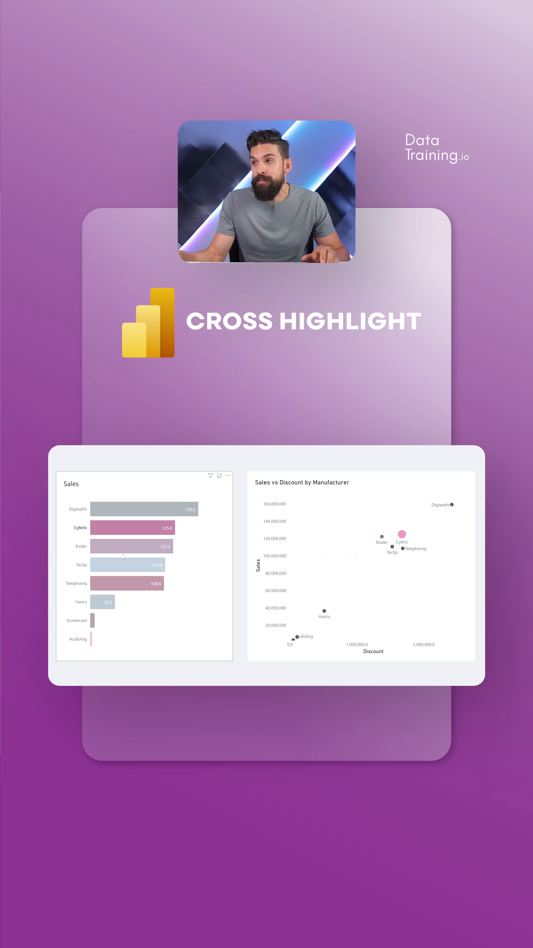